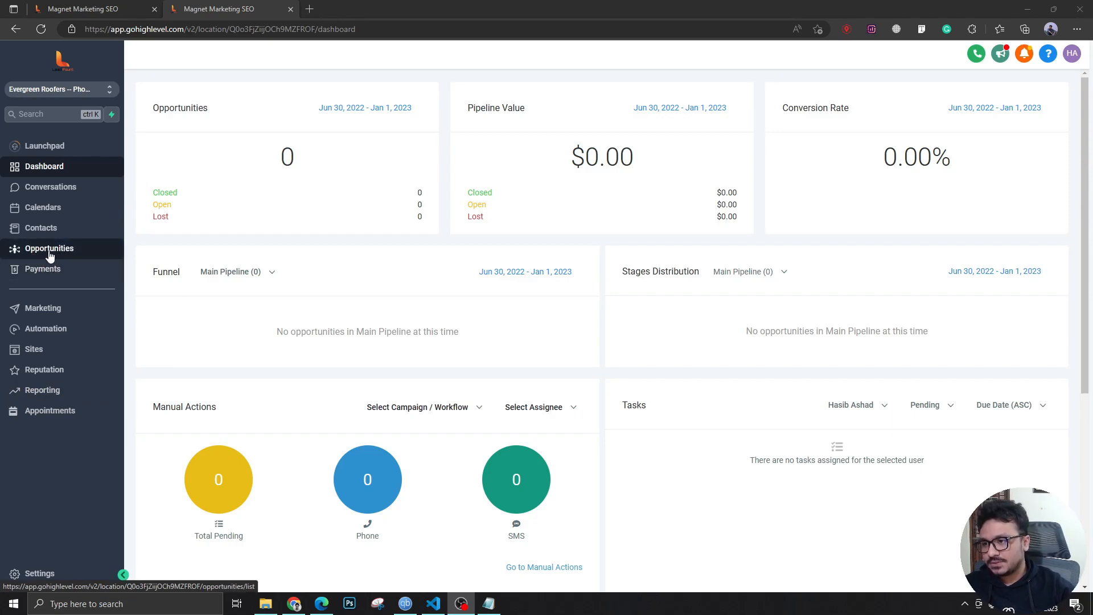
mouse_move(46, 263)
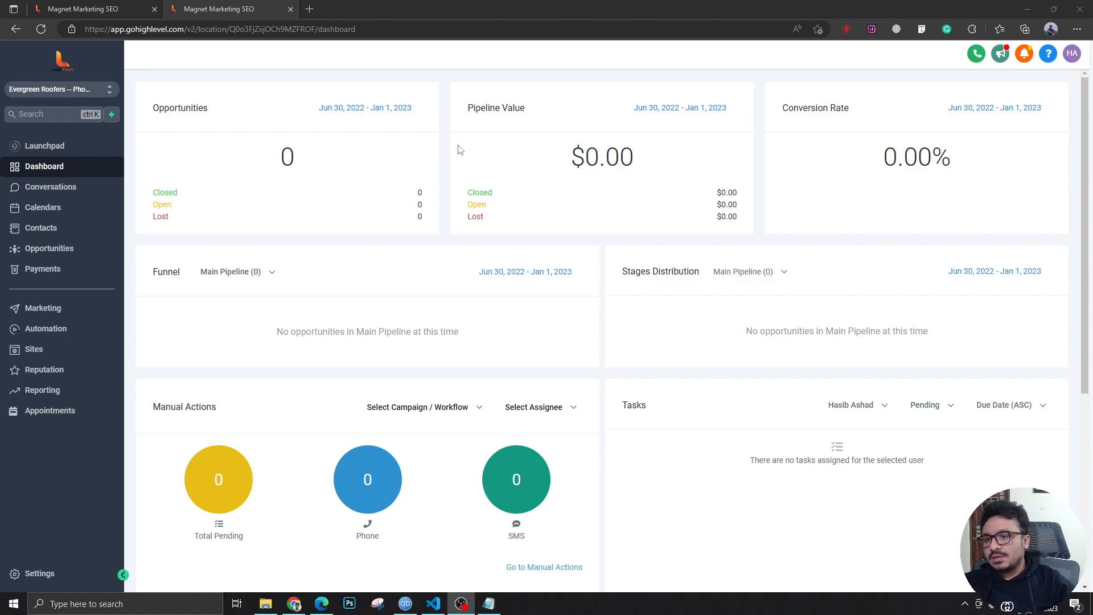
mouse_move(408, 184)
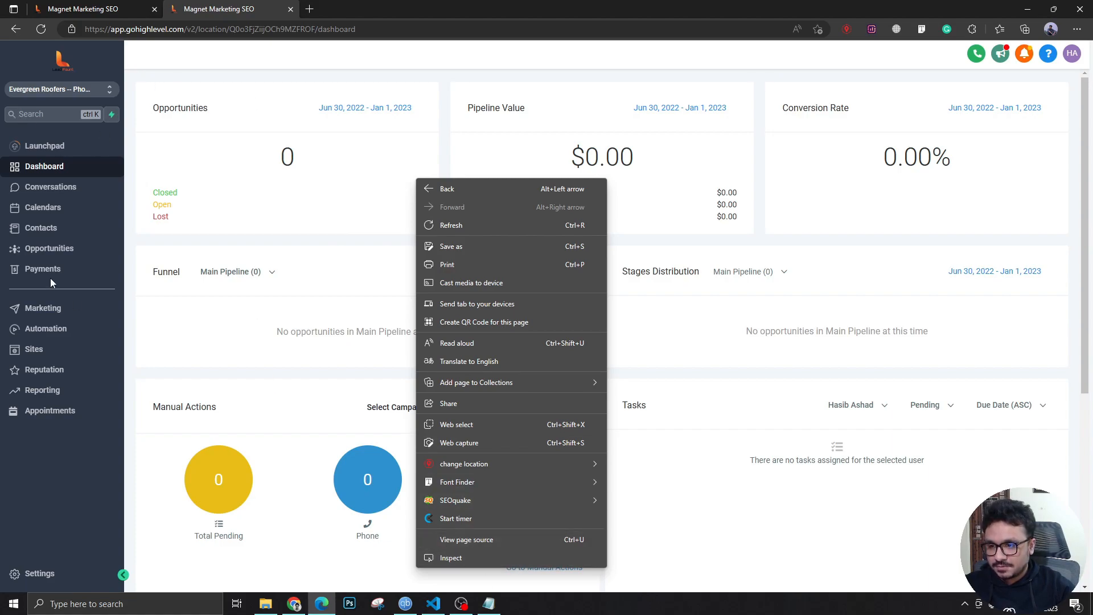
mouse_move(495, 188)
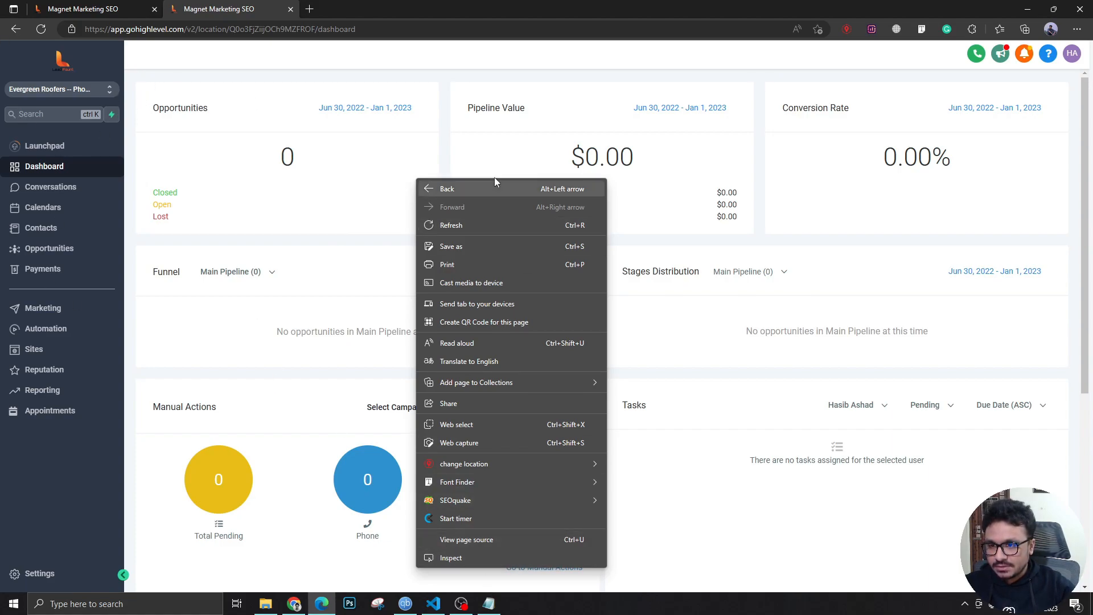
mouse_move(460, 556)
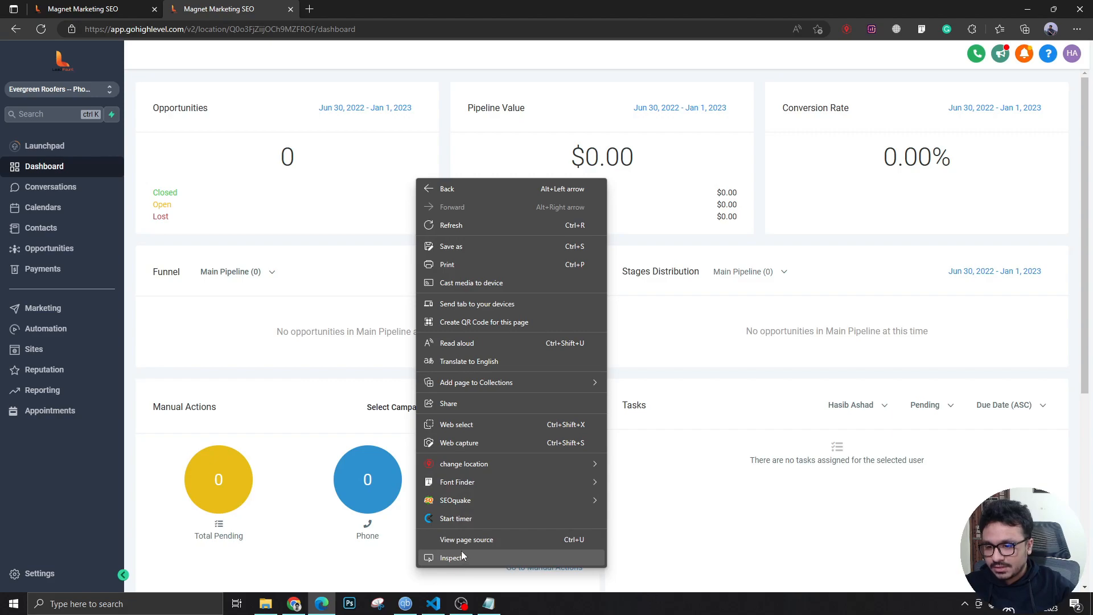
Inspect the Opportunities sidebar link and find its element id 'sb_opportunities'
left_click(451, 556)
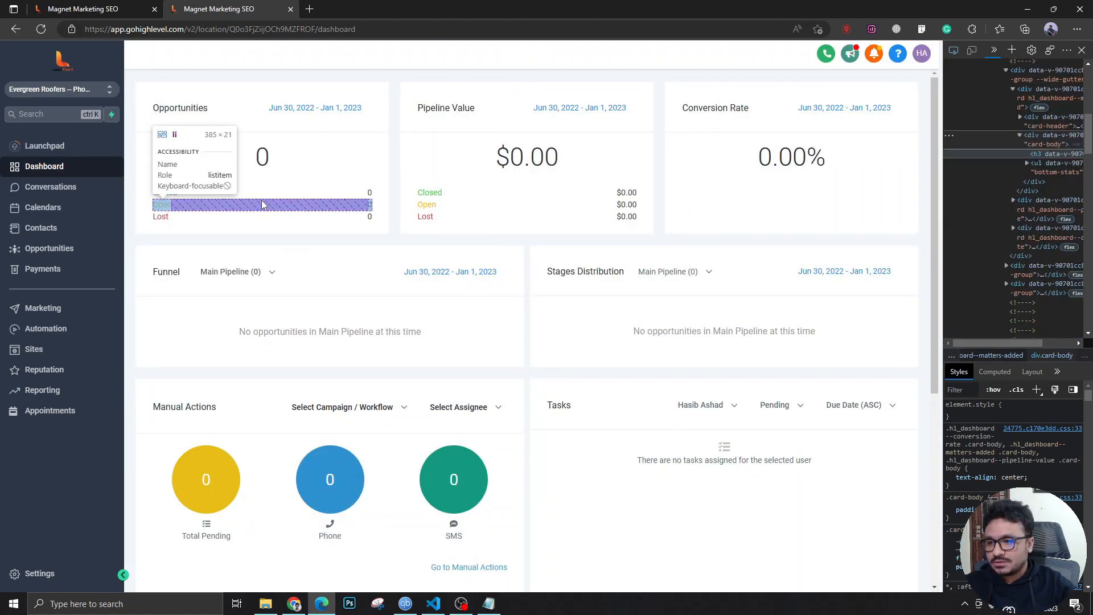
mouse_move(49, 248)
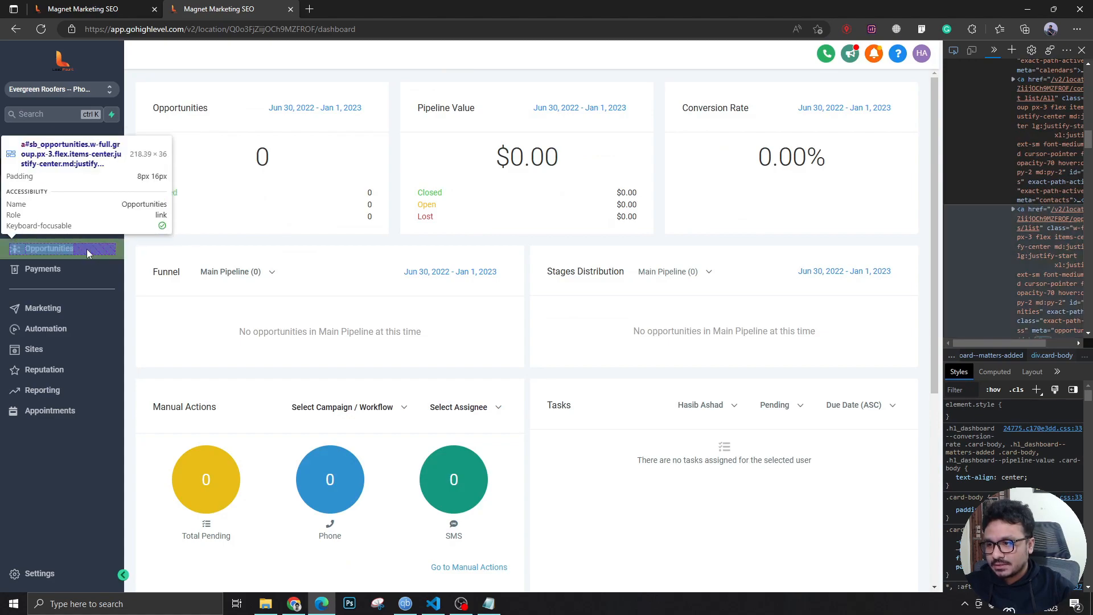
mouse_move(102, 258)
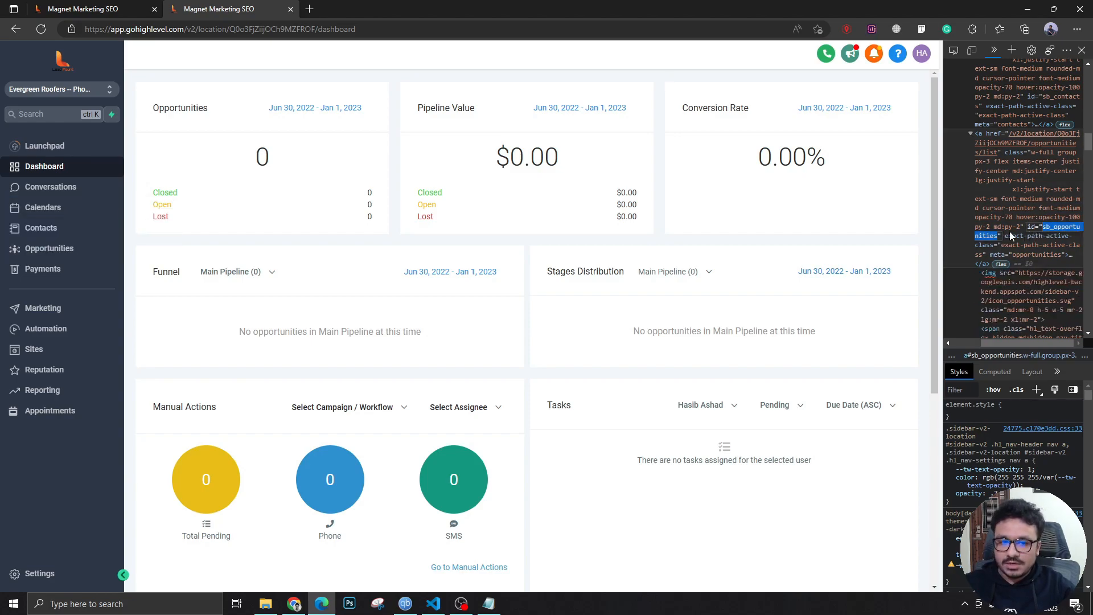
left_click(489, 603)
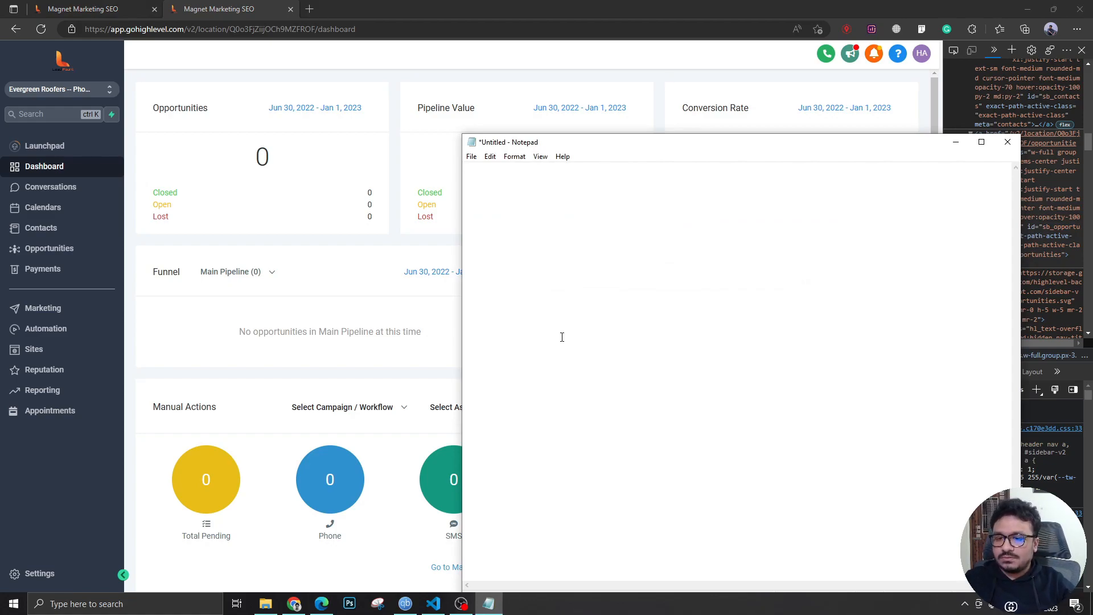
Write '#sb_opportunities span { text-indent: -99999999px; line-height:0; }' to hide the label text
type("#sb_opportunities")
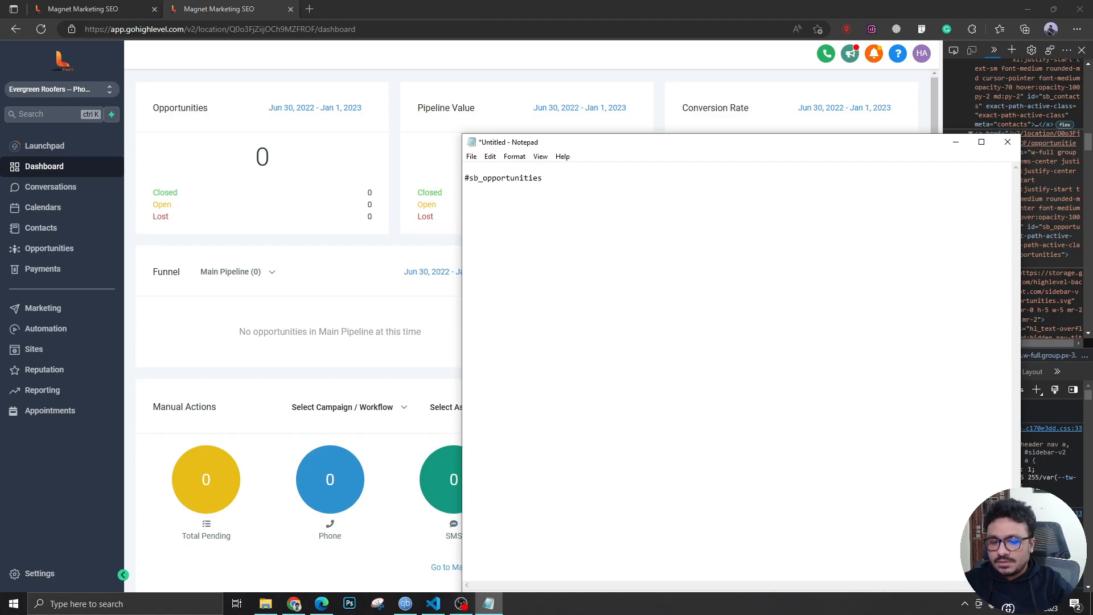
type("span {")
type("}")
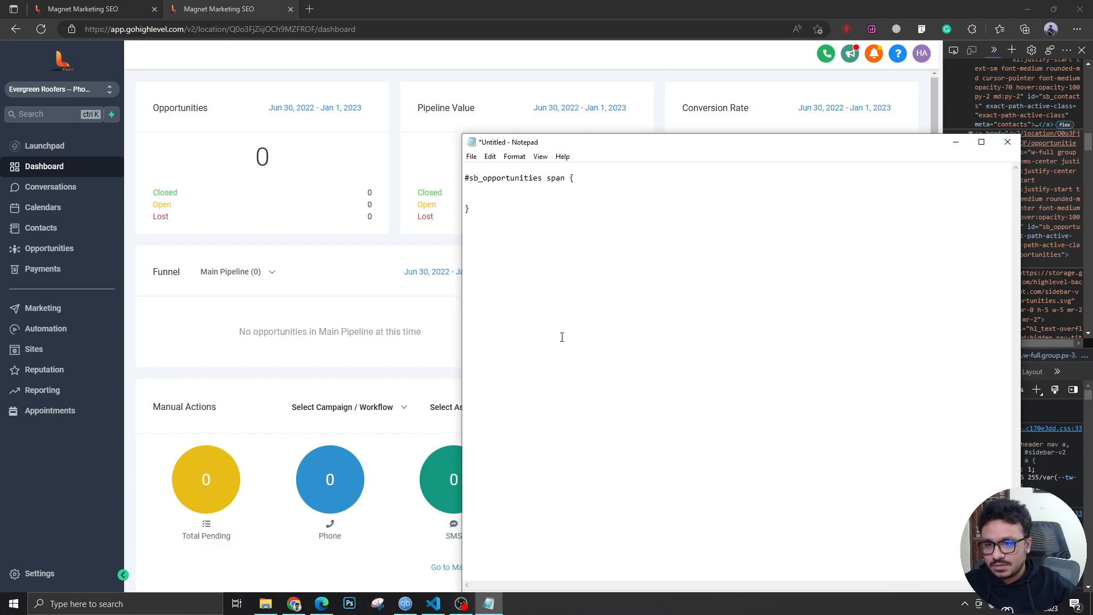
type("displ")
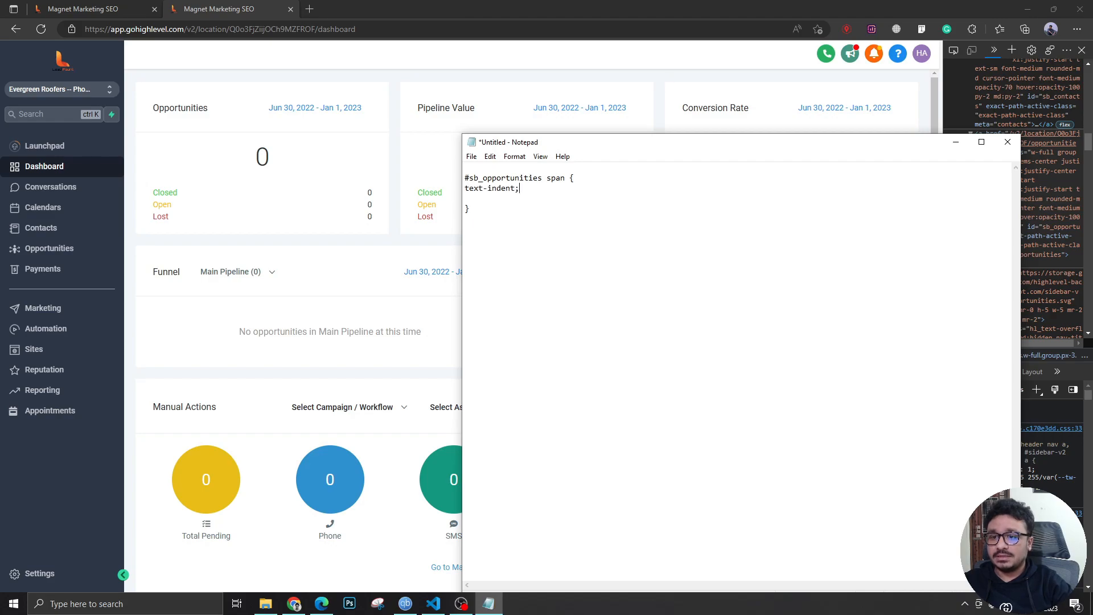
type("-99999999")
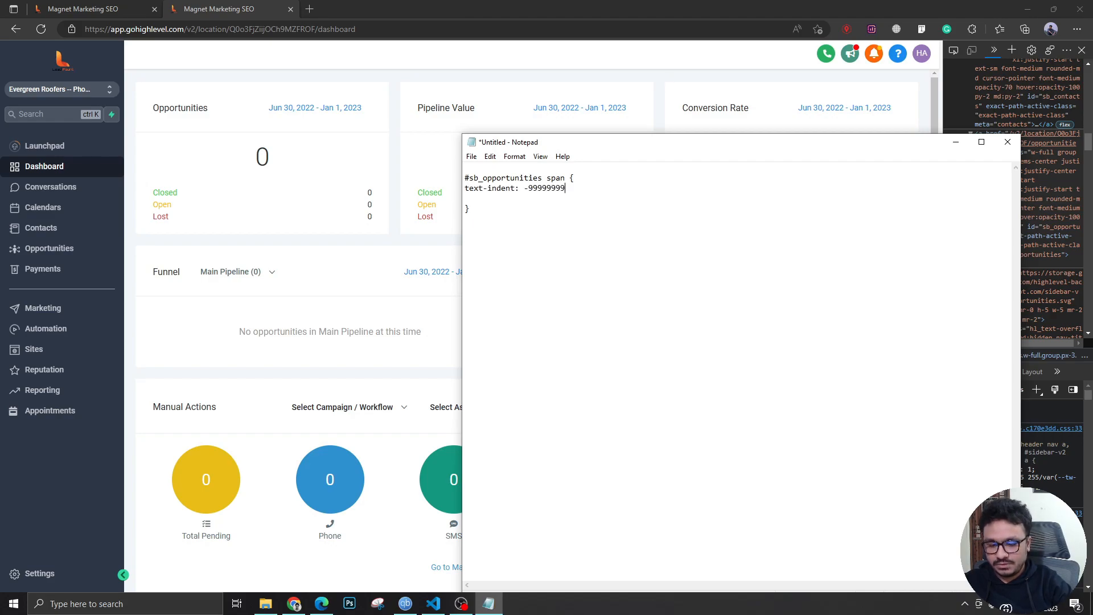
type("px;")
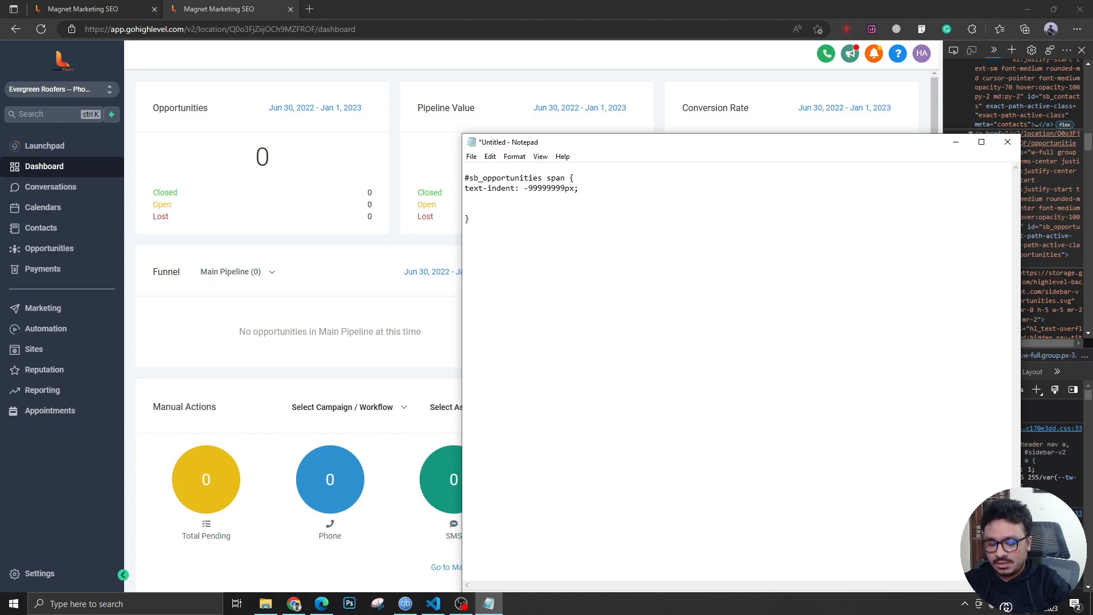
type("line-heig")
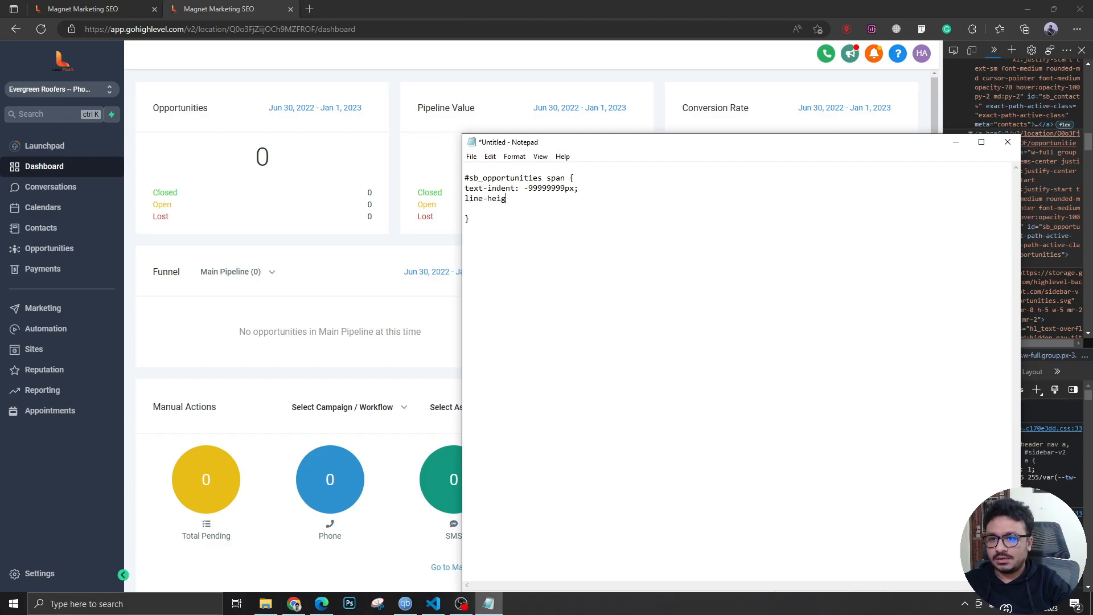
type("ht:0;")
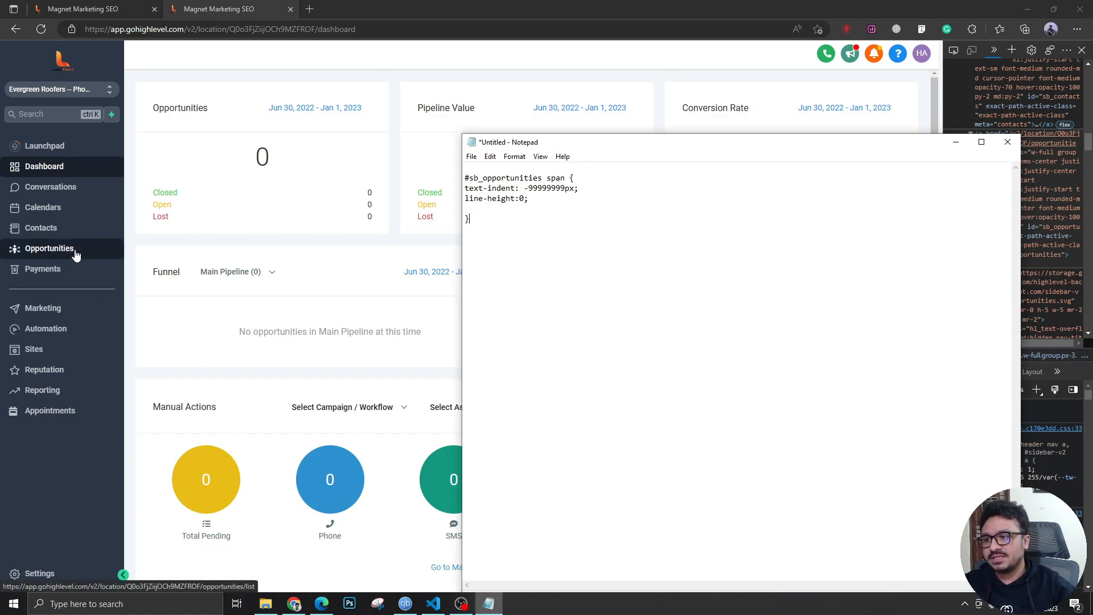
key("enter")
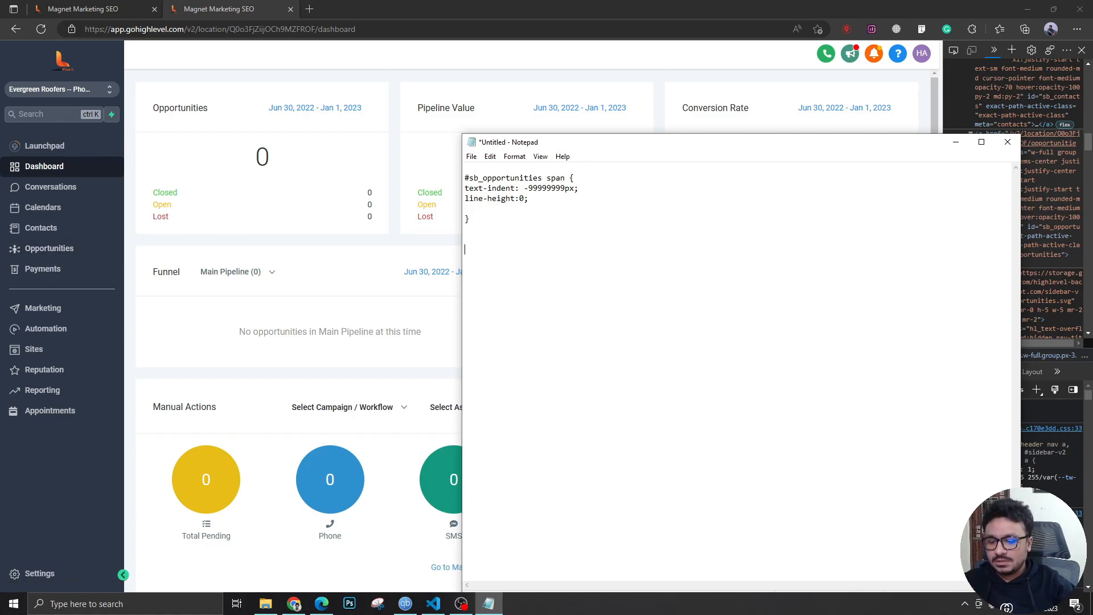
Start a second rule targeting '#sb_opportunities span::after' with empty braces
type("#")
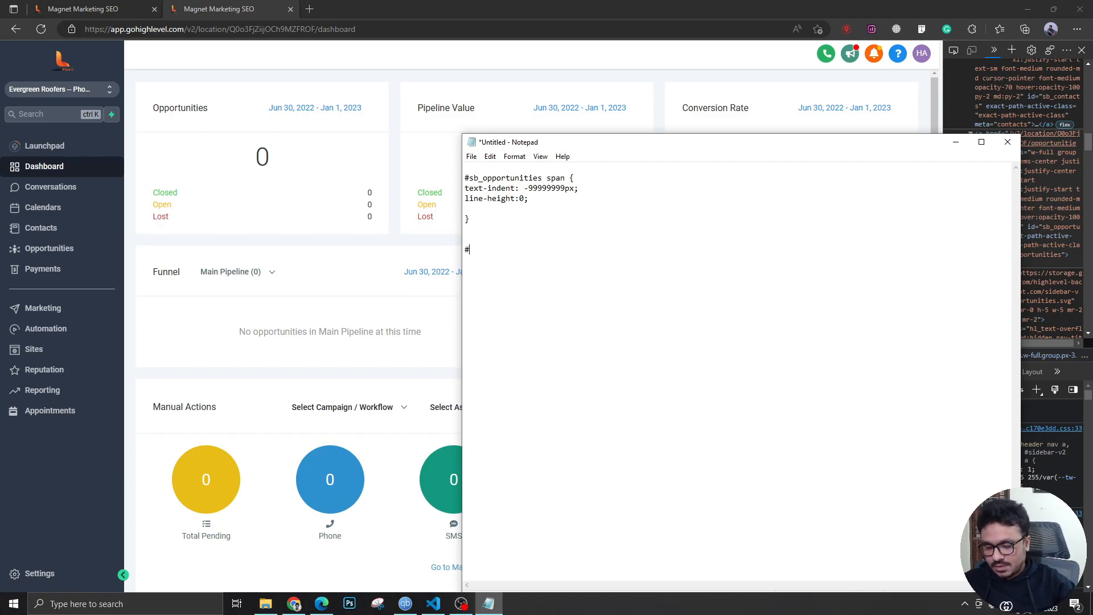
type("sb_opportunities")
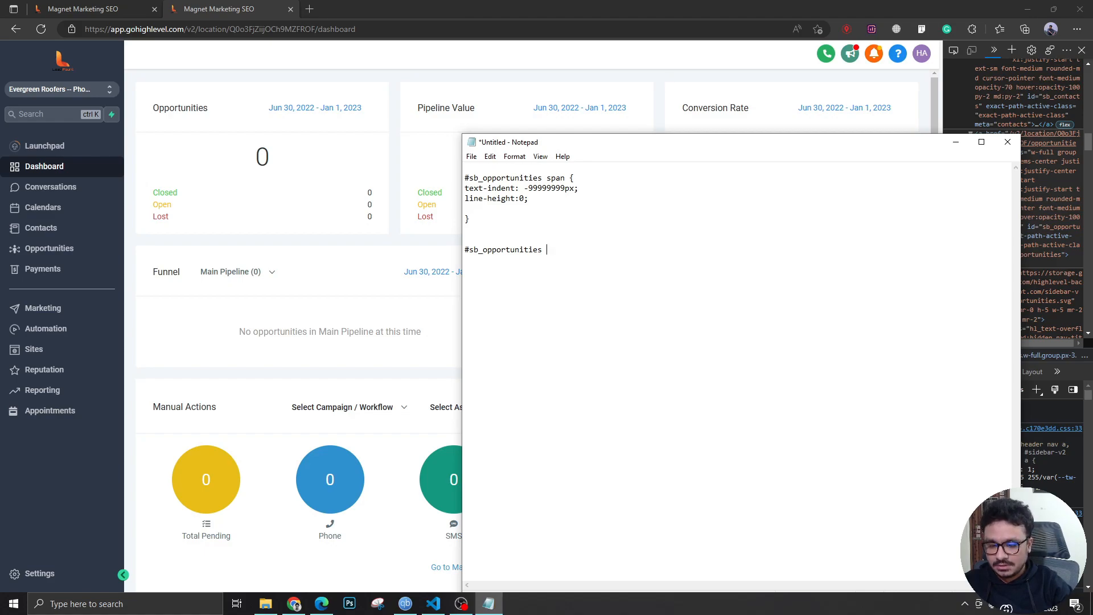
type("span:")
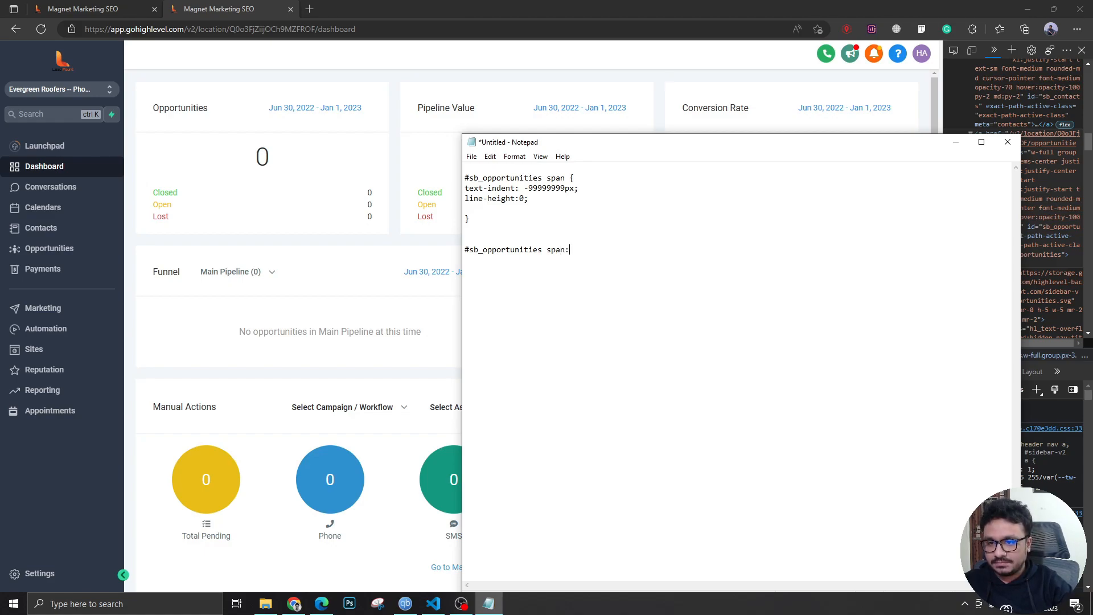
type(":af")
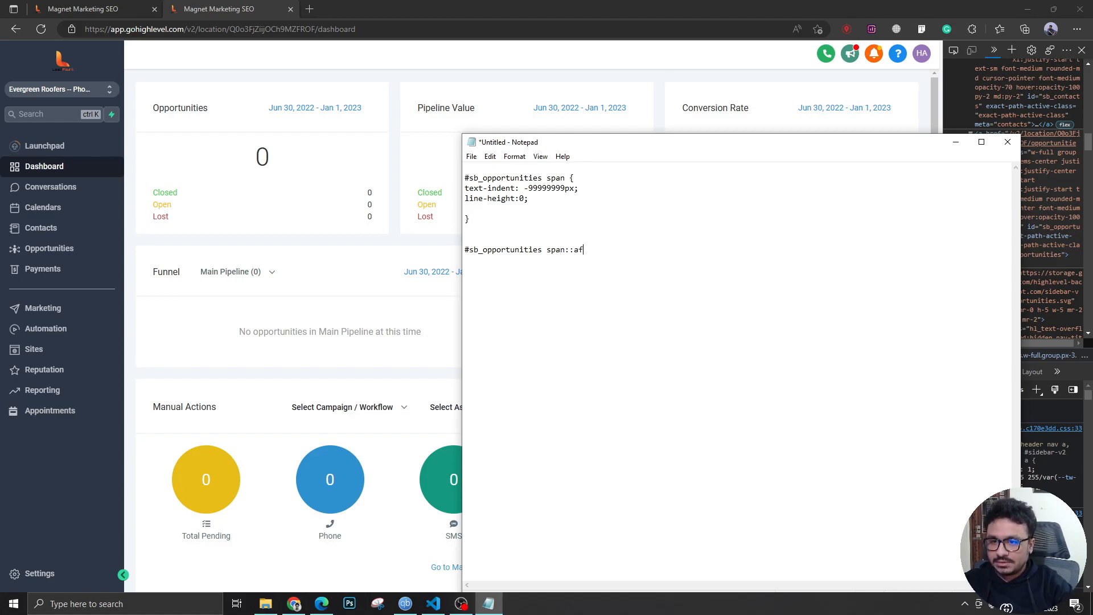
type("ter {}")
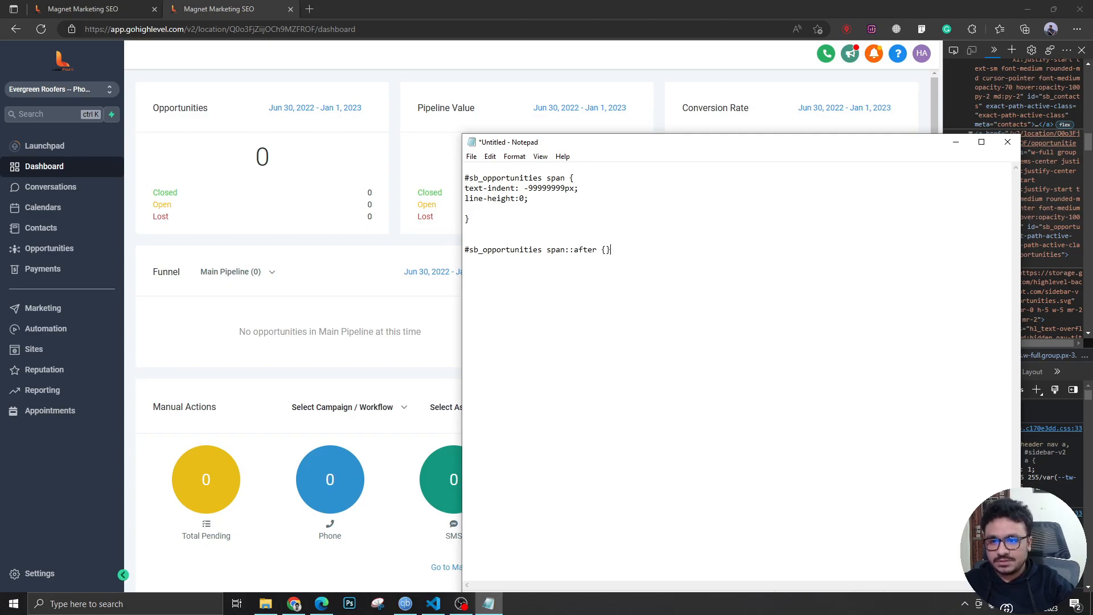
key("Enter")
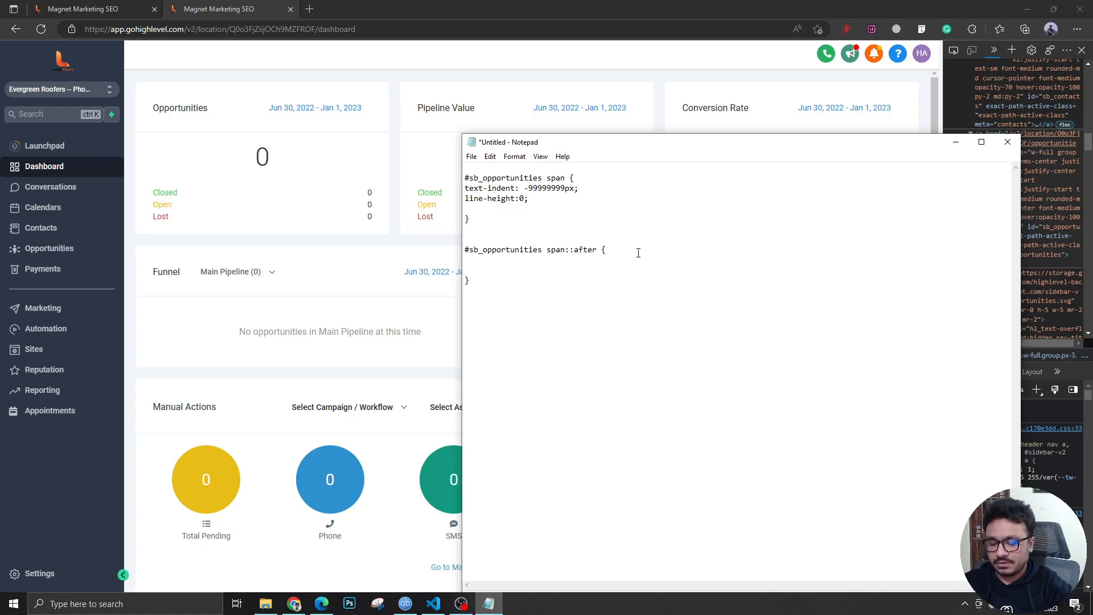
Fill the rule with content "Leads", line-height initial, display block and text-indent 0
type("content")
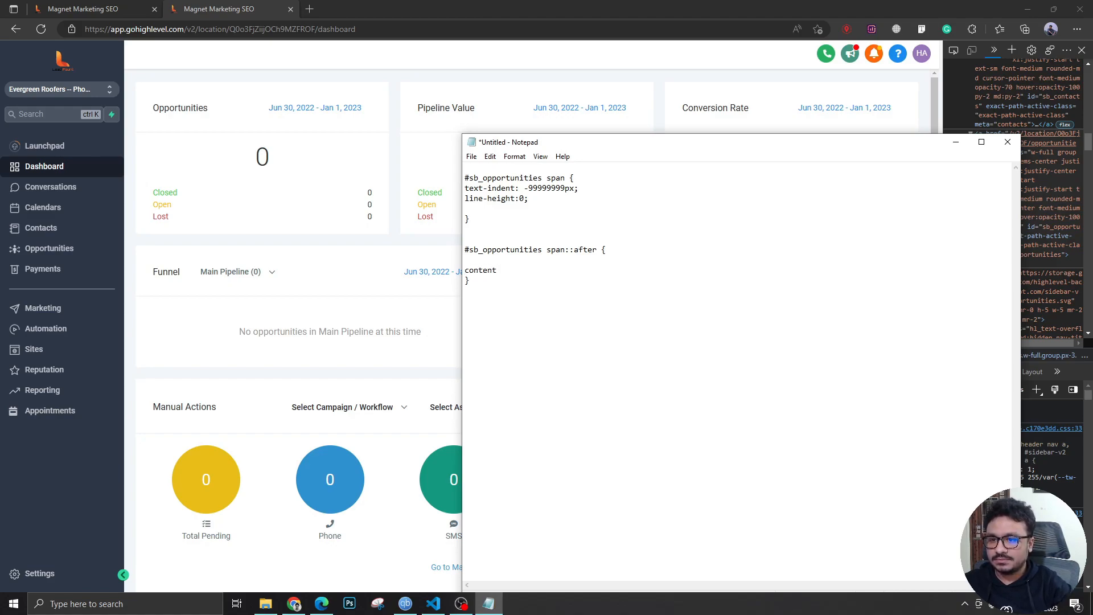
type(": \"\"")
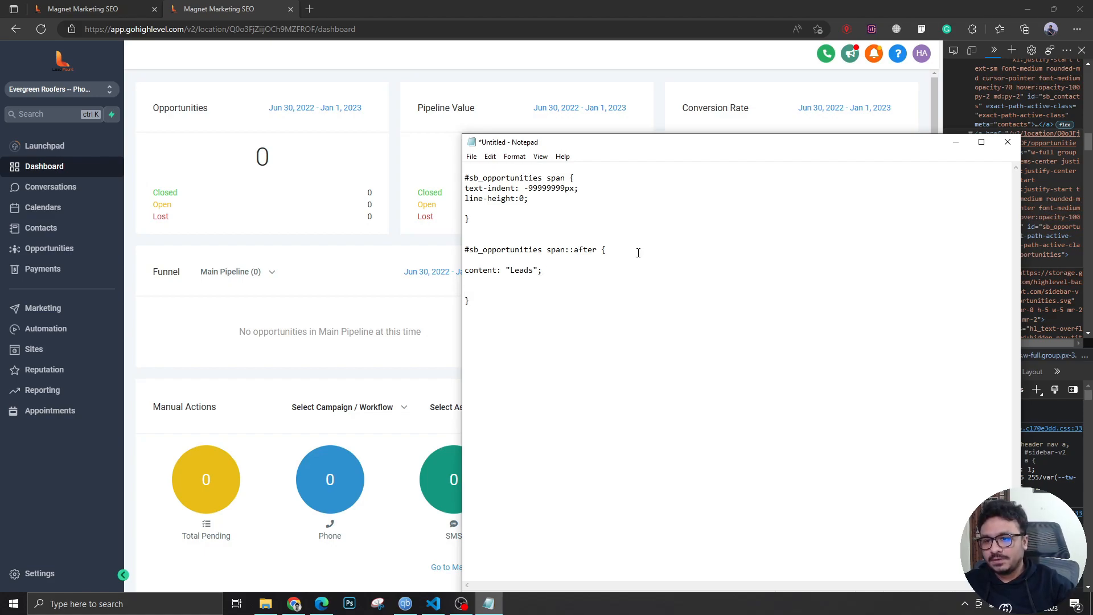
type("line-height:")
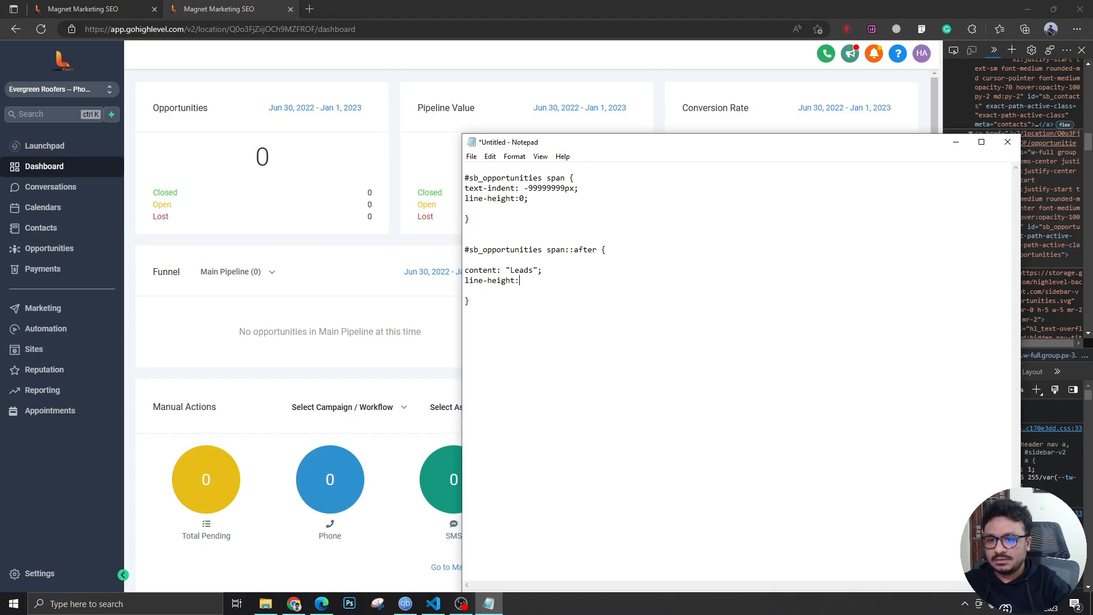
type("initial")
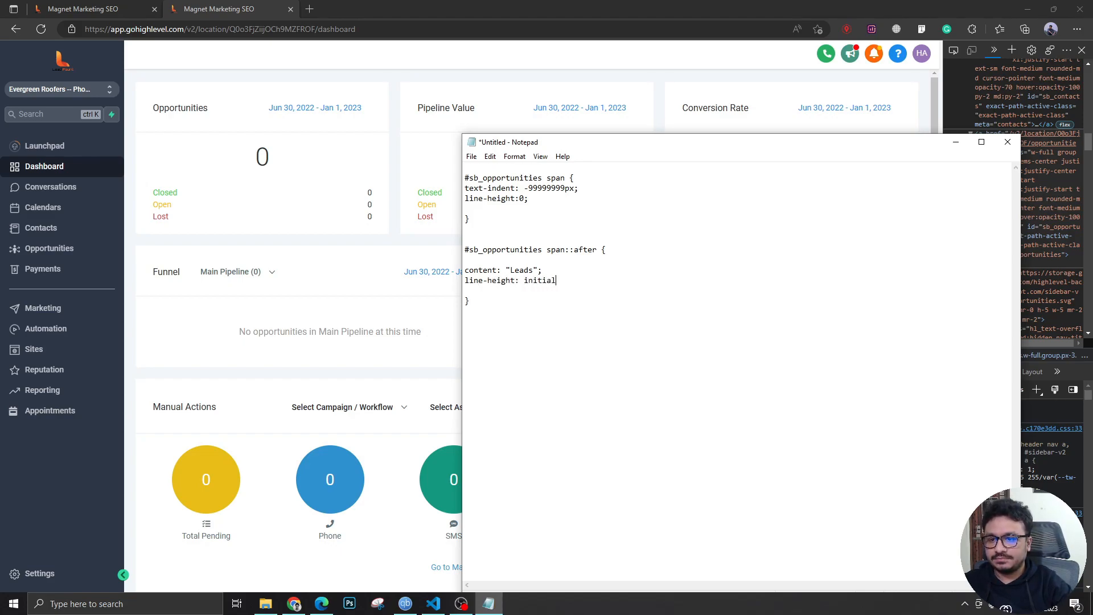
type(";")
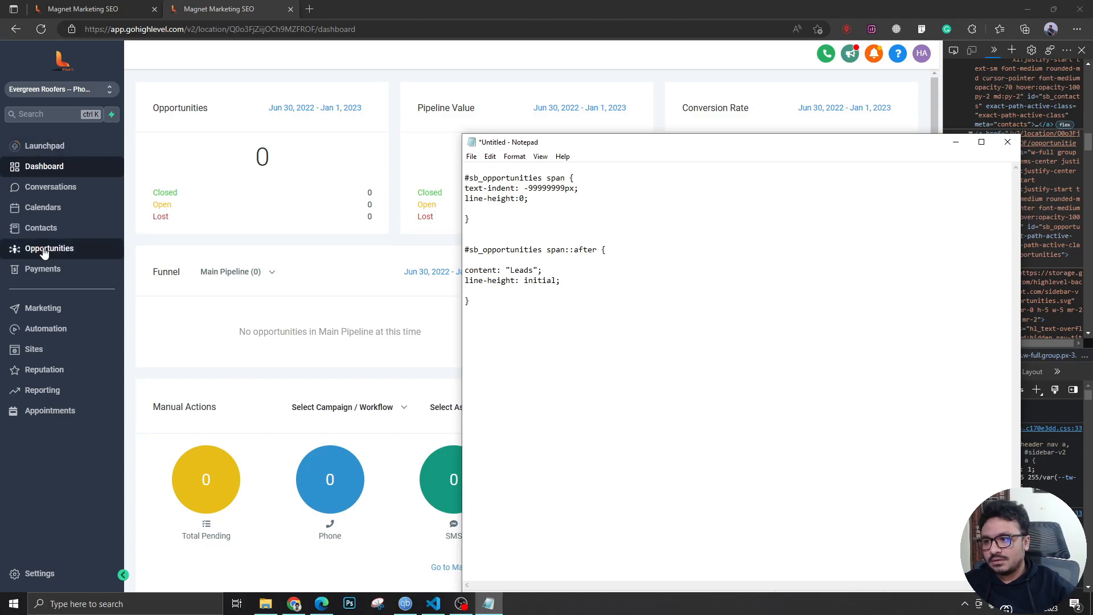
mouse_move(49, 248)
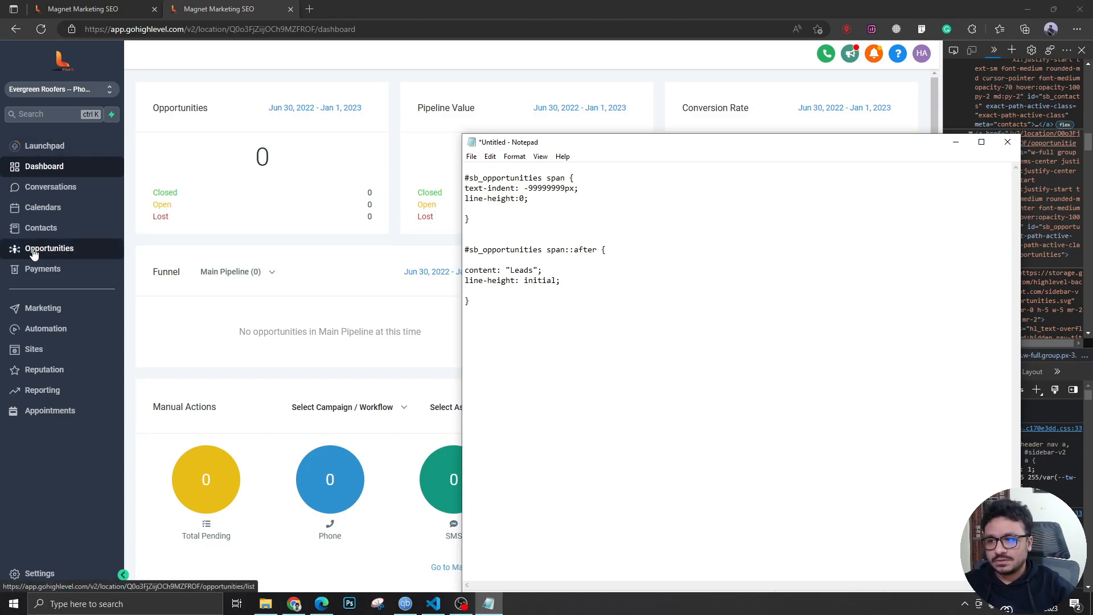
type("di")
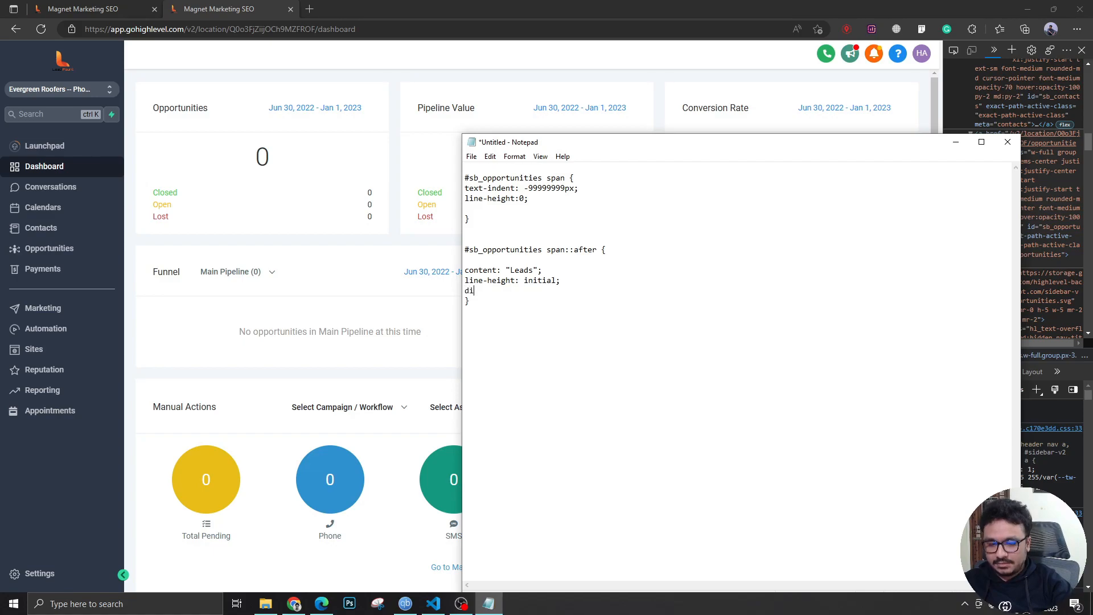
type("splay: block;")
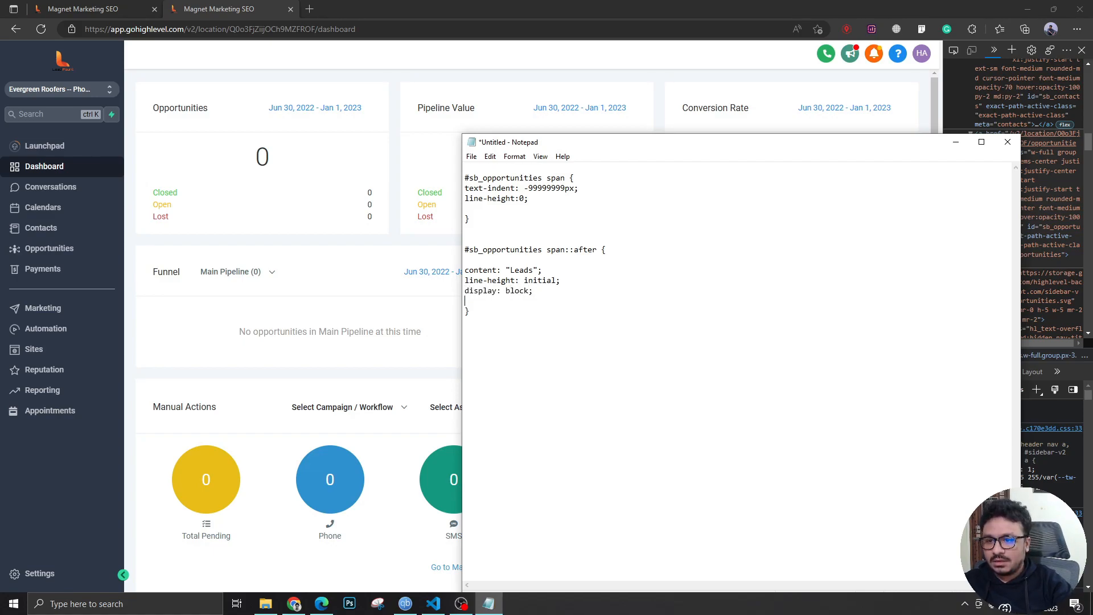
type("text-indent:0;")
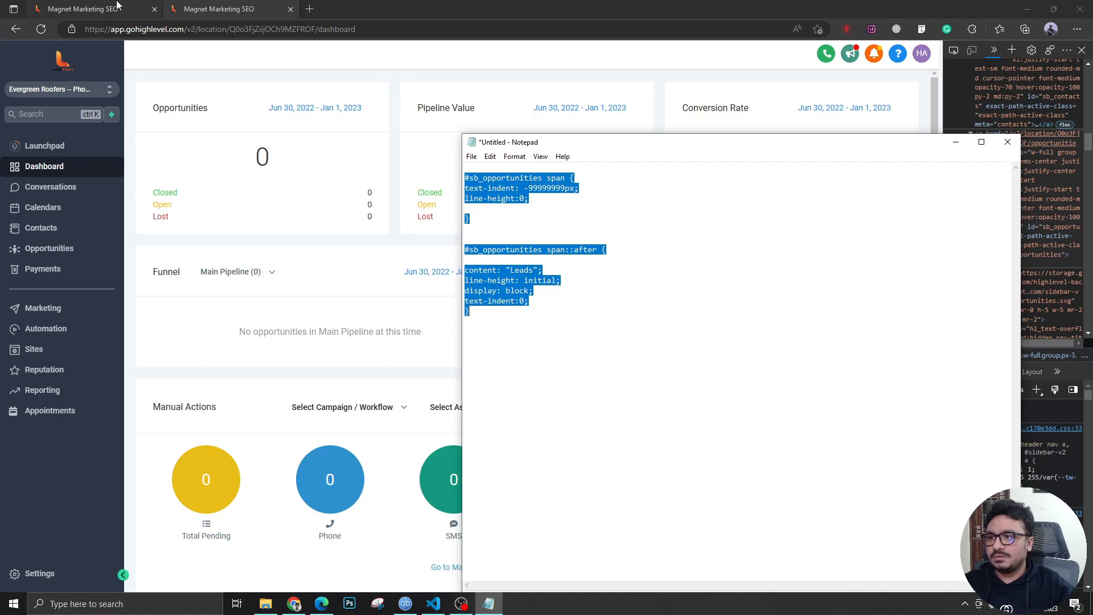
Paste the sidebar-renaming CSS on a new line after the existing Custom CSS in company settings
left_click(94, 8)
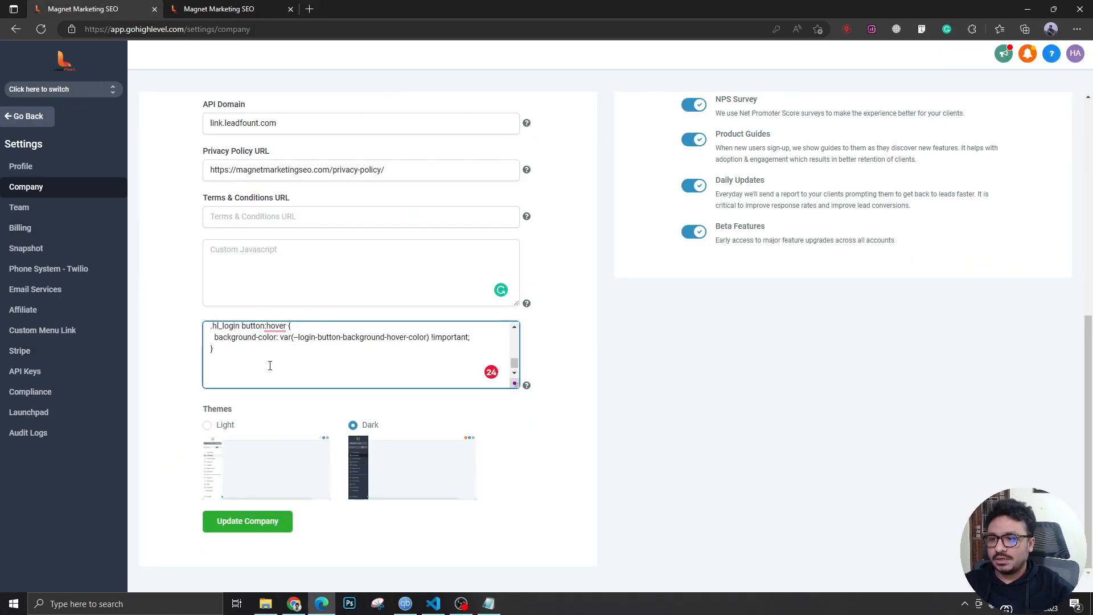
left_click(229, 371)
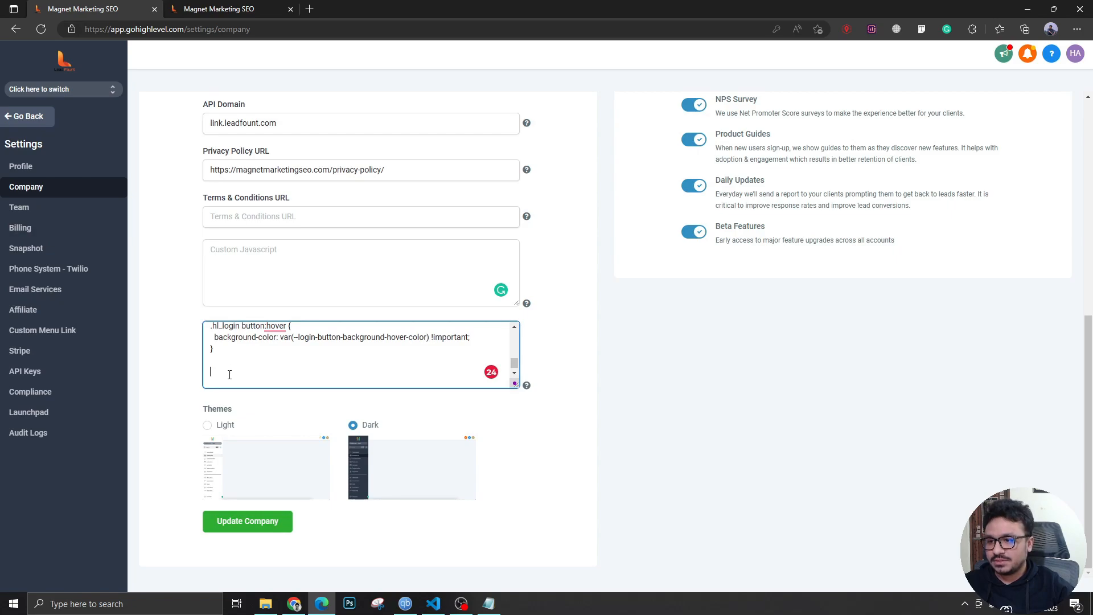
left_click(247, 521)
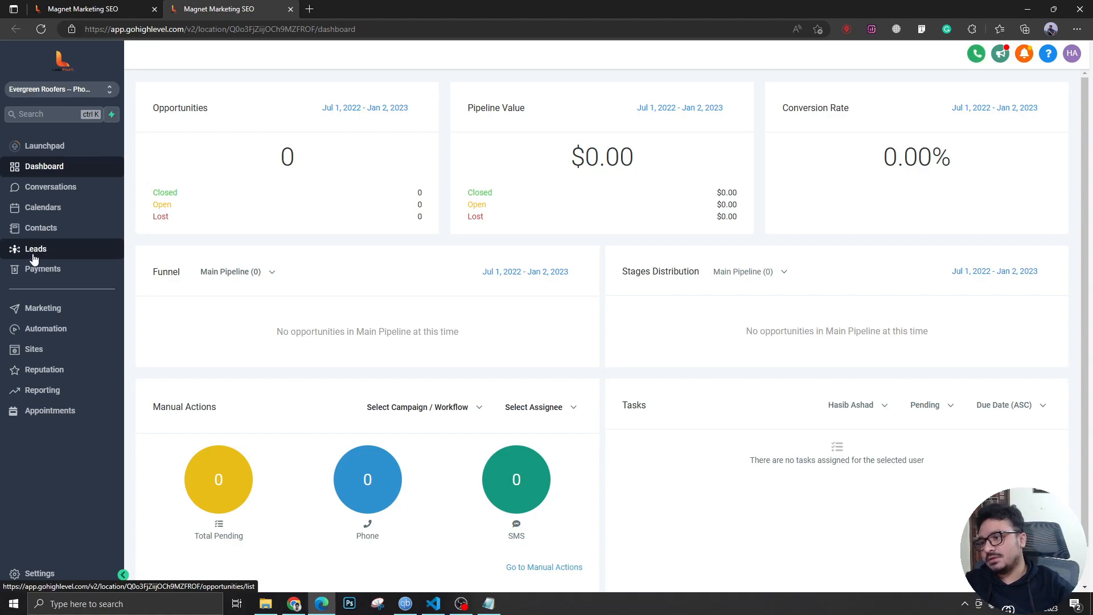
mouse_move(96, 199)
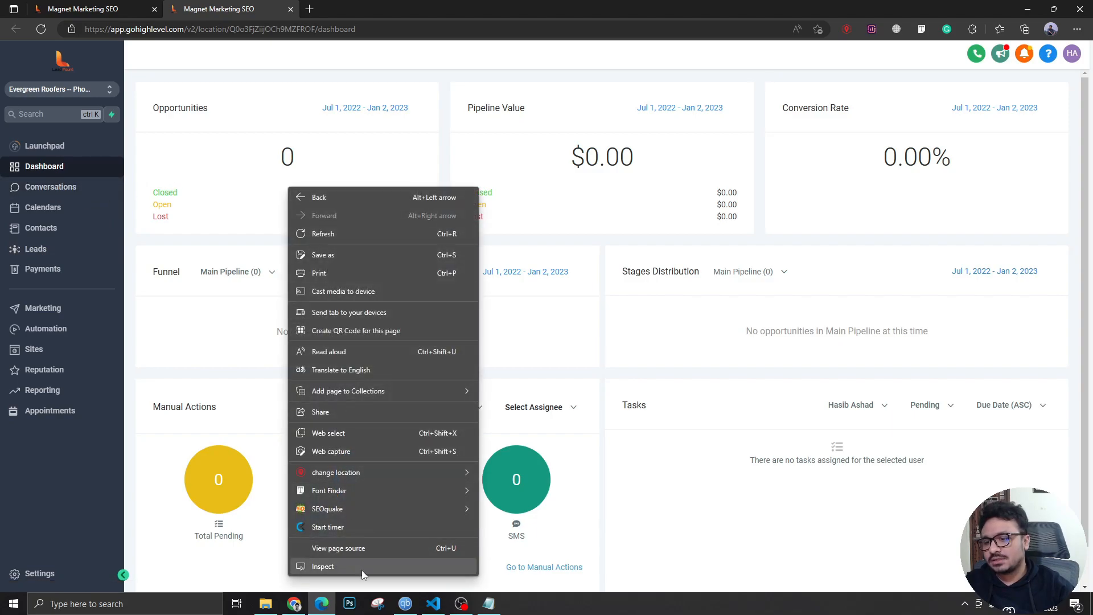
Reinspect the dashboard sidebar to confirm the entry now reads Leads
left_click(322, 566)
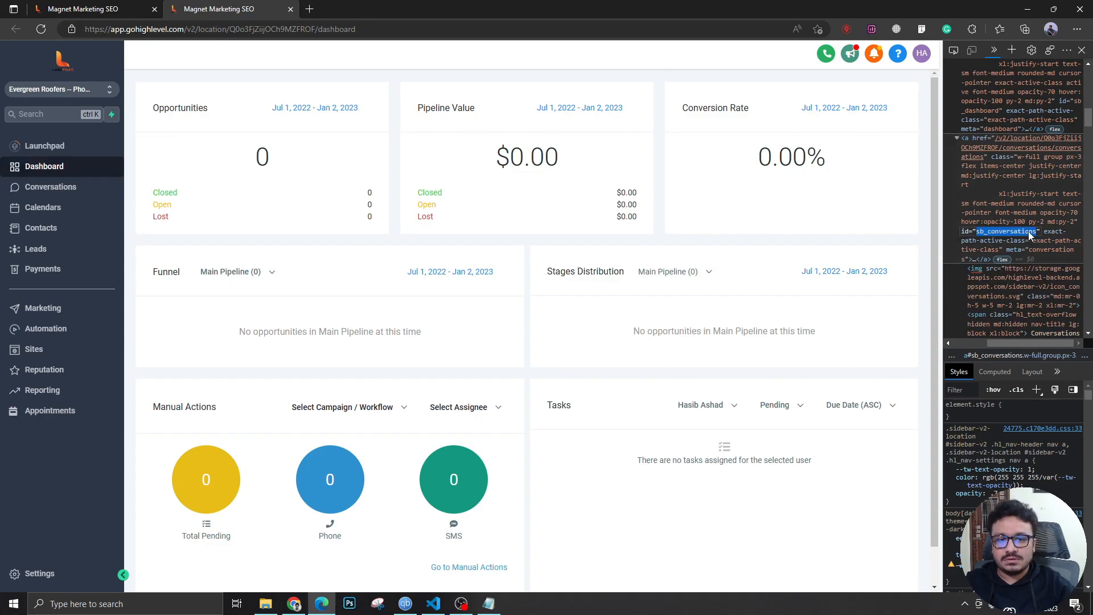
mouse_move(785, 349)
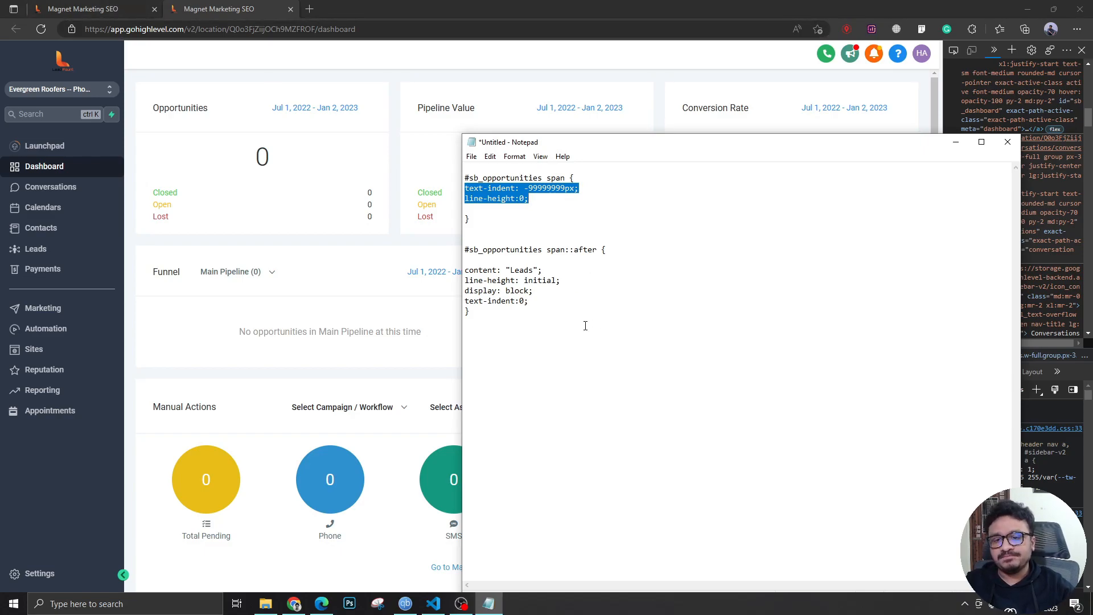
mouse_move(82, 212)
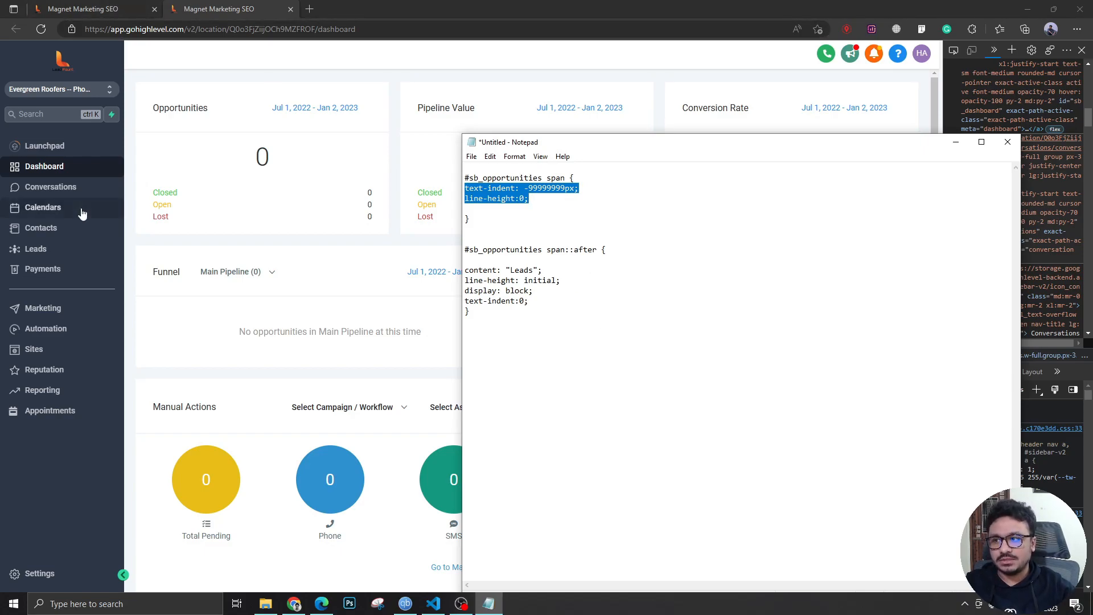